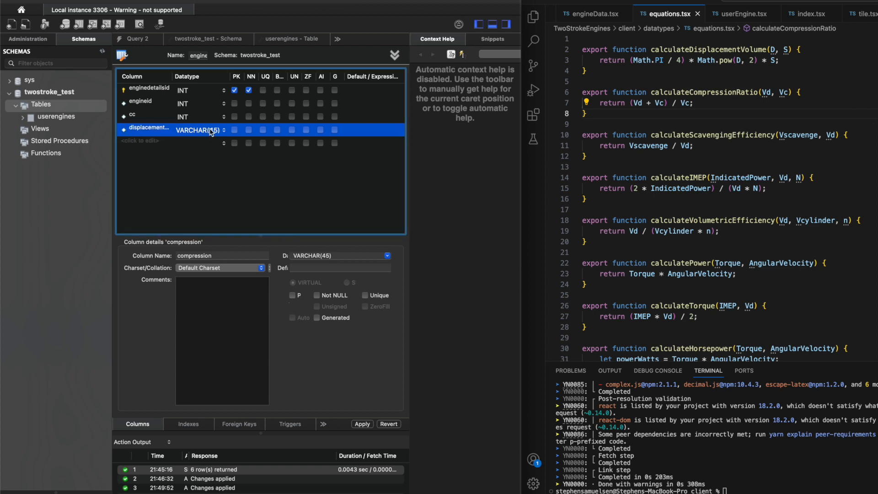
Add compressionratio and volumetricefficiency columns to the enginedetails table
type("com")
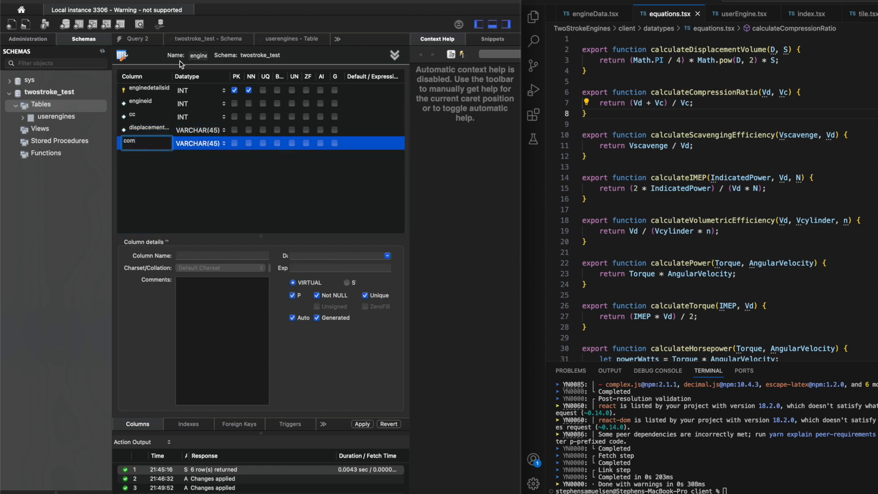
left_click(134, 144)
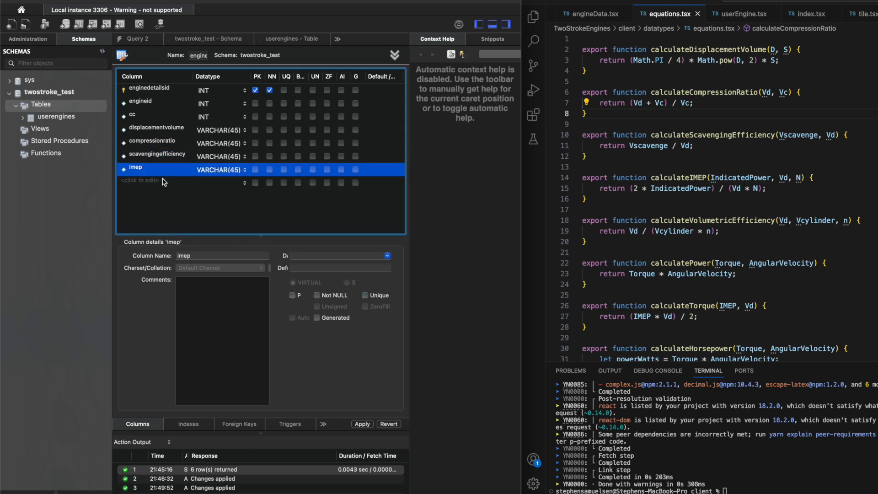
type("volumetricefficiency")
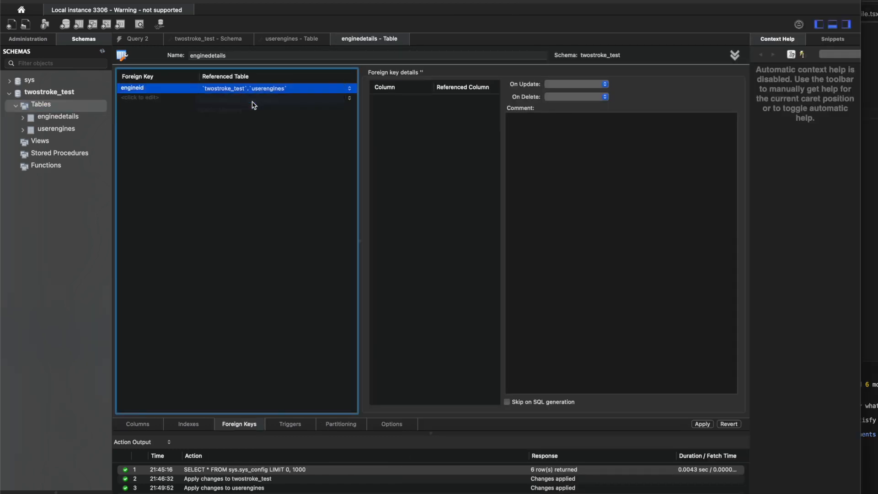
Make engineid a foreign key referencing userengines.engineid
left_click(131, 87)
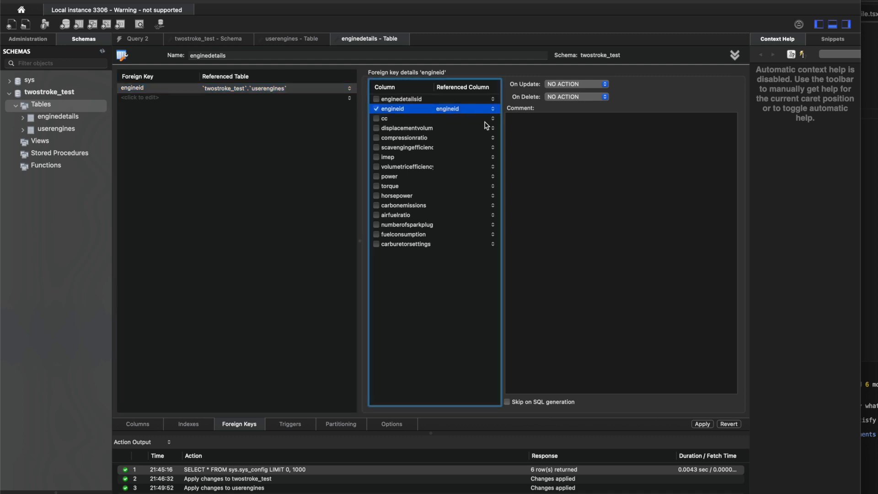
left_click(575, 84)
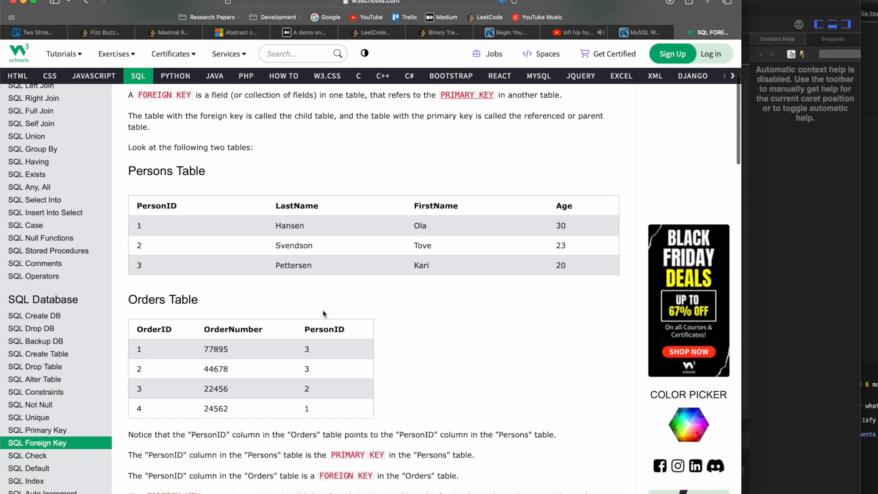
Scroll the W3Schools FOREIGN KEY tutorial to the Persons/Orders example
scroll("down", 3)
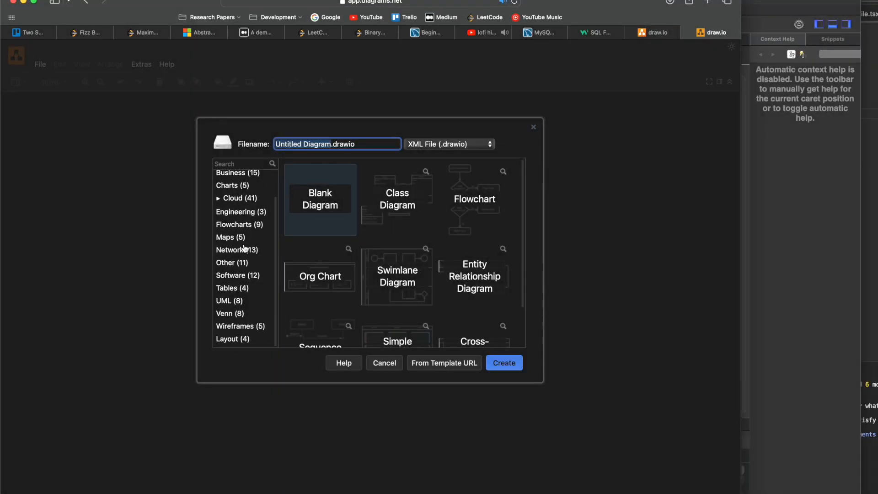
Browse the UML template category in the new diagram dialog
left_click(225, 303)
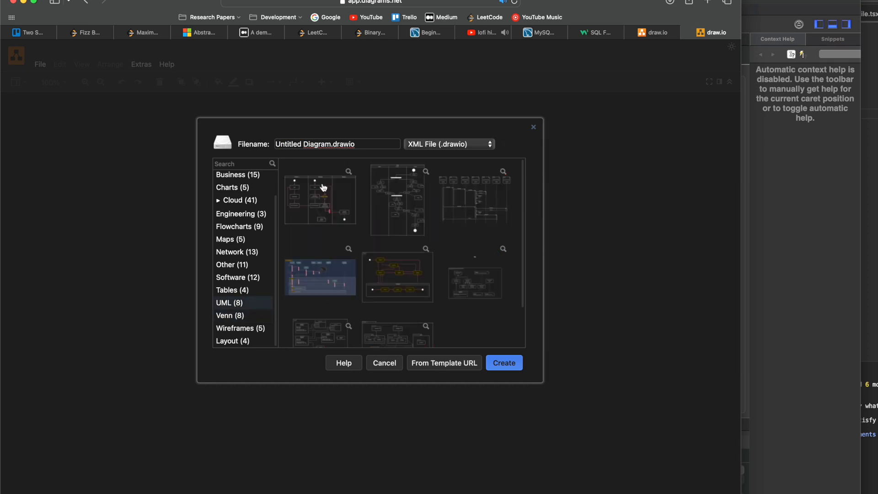
scroll("down", 3)
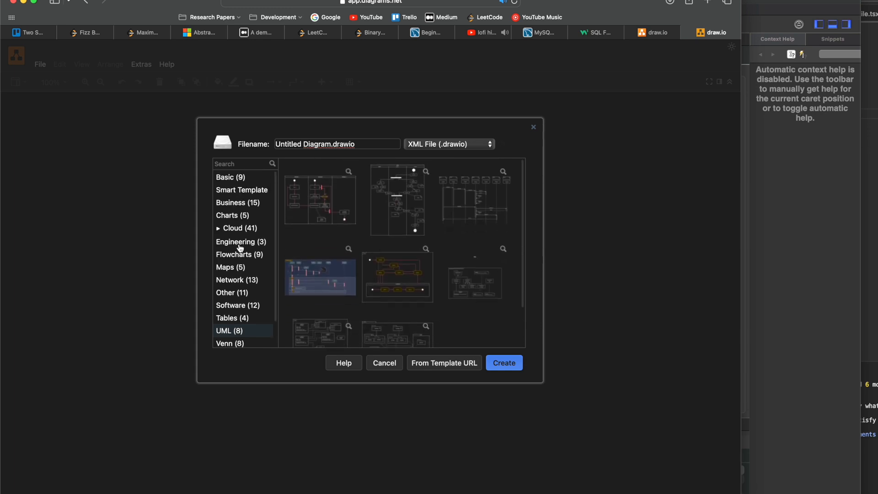
left_click(226, 176)
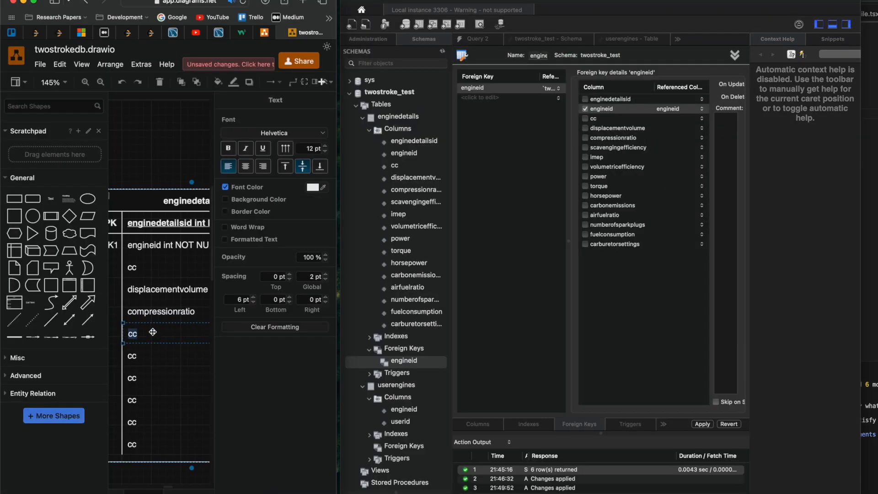
Rename placeholder rows to scavengingefficiency and volume in the enginedetails entity
type("scavenging")
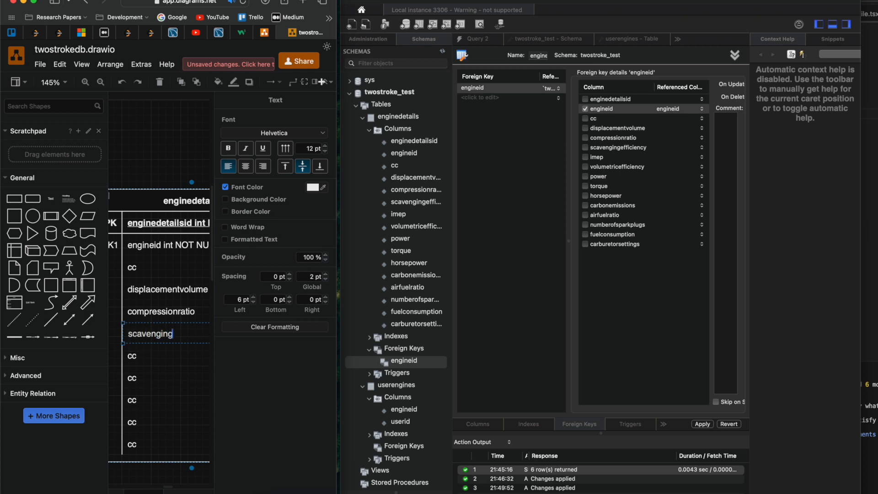
type("efficiency")
left_click(167, 356)
type("imep")
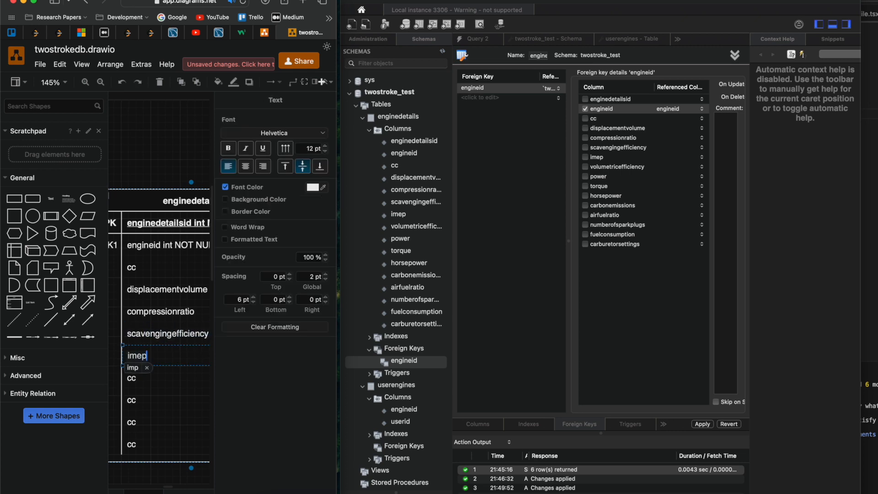
type("volume")
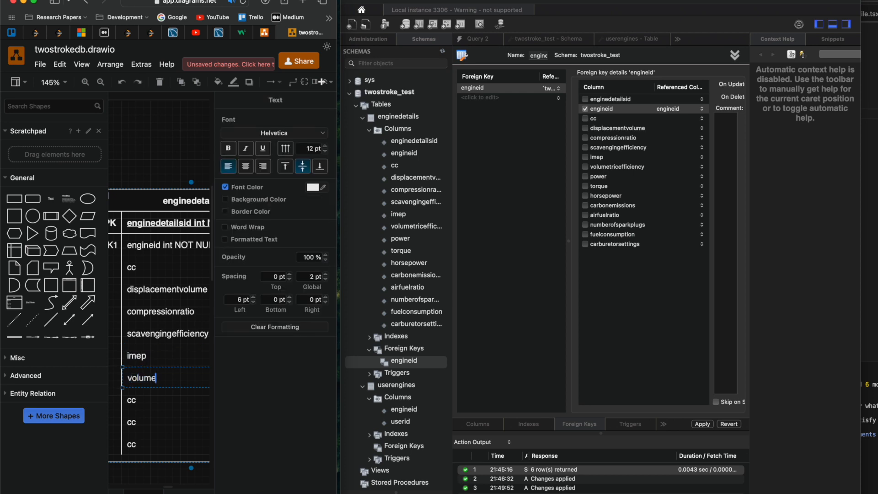